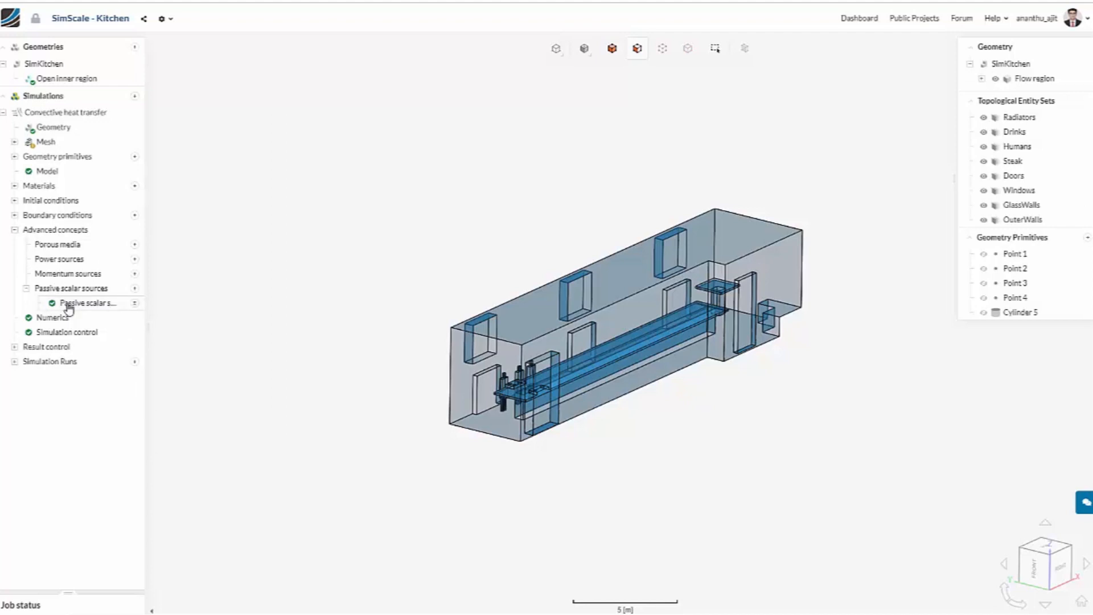
- View Passive scalar source 1: flux 1 assigned to the Cylinder 5 primitive
{"action": "left_click", "coordinate": [89, 303]}
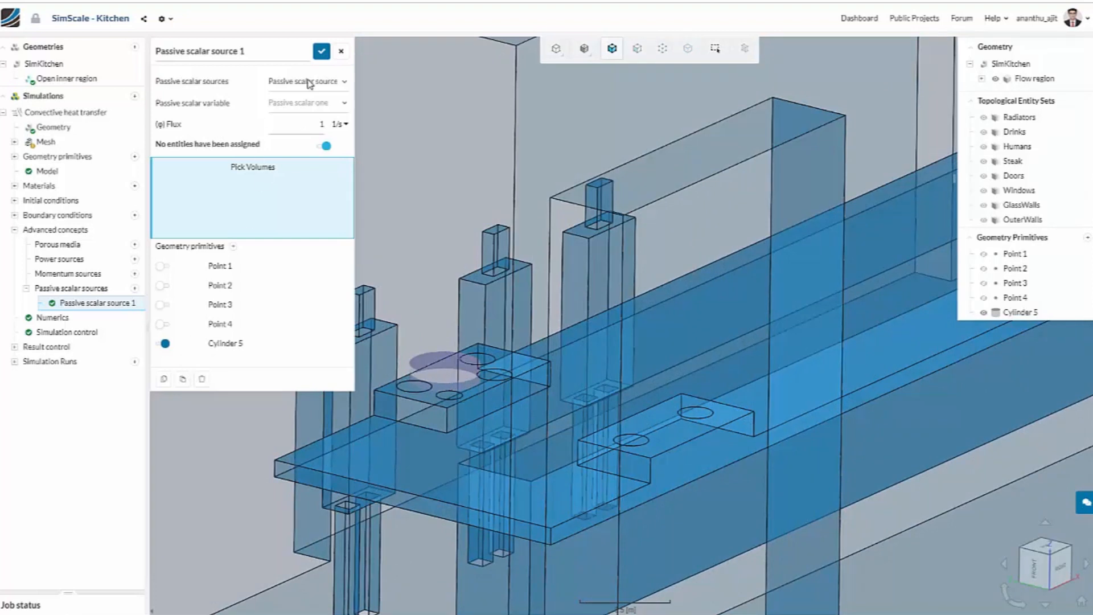
{"action": "left_click", "coordinate": [321, 51]}
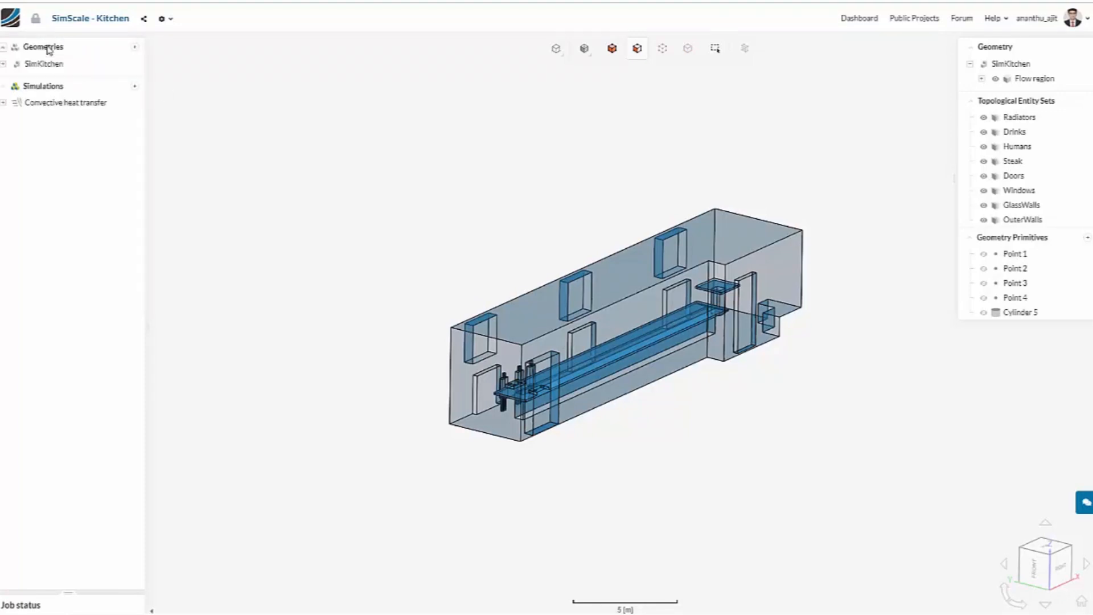
{"action": "left_click", "coordinate": [43, 63]}
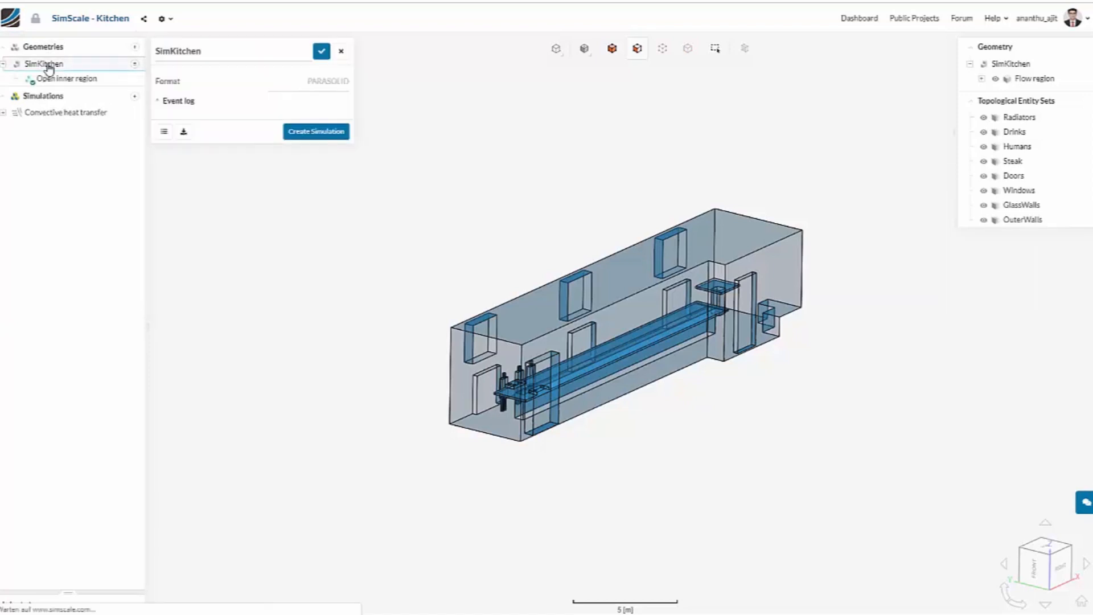
{"action": "left_click", "coordinate": [315, 130]}
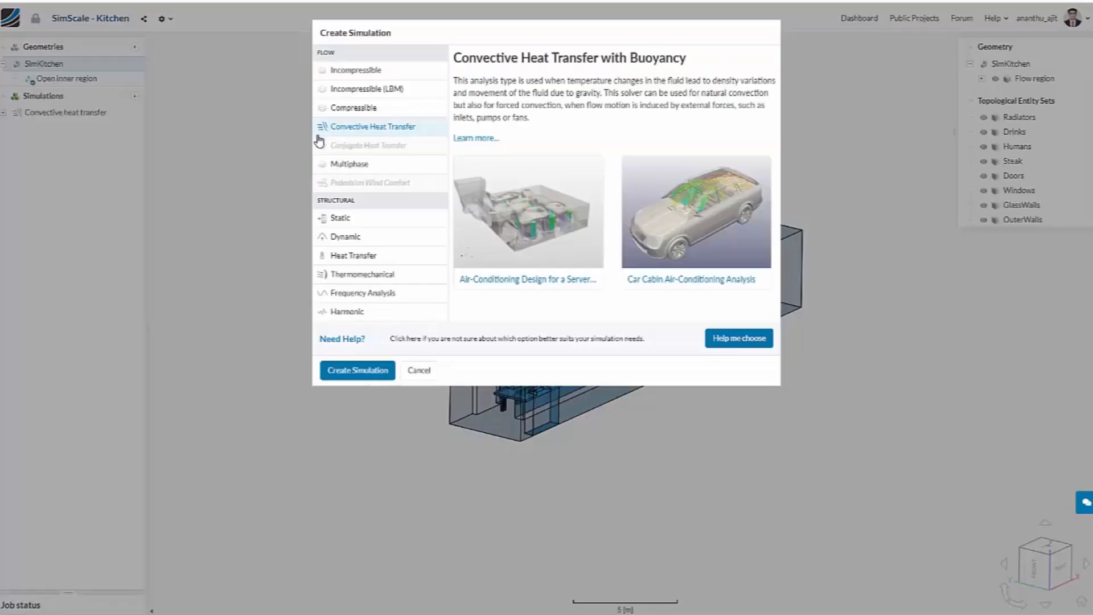
{"action": "mouse_move", "coordinate": [395, 75]}
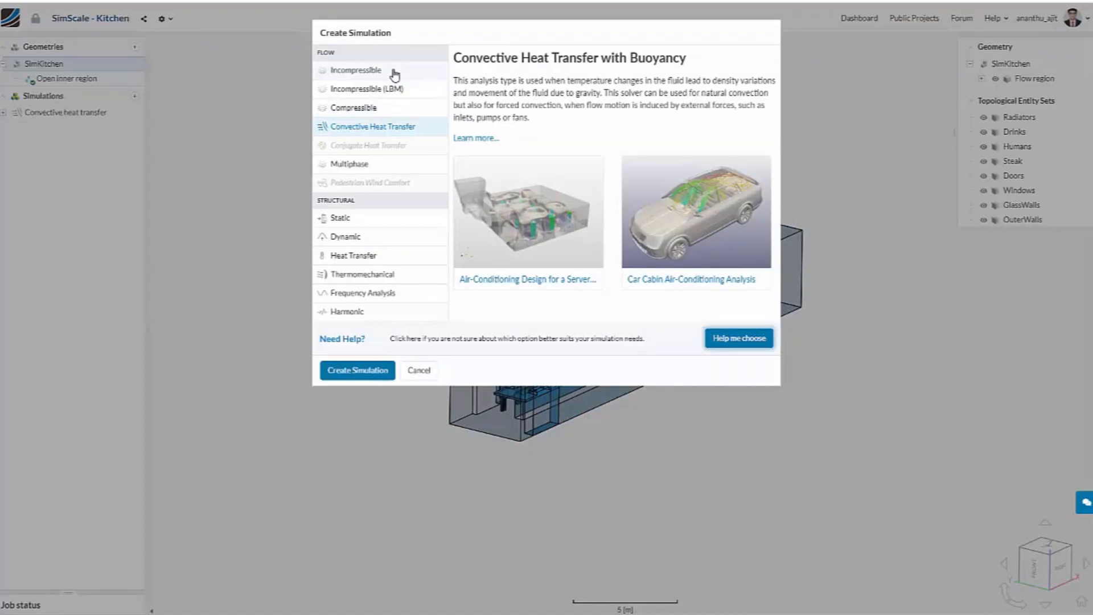
{"action": "mouse_move", "coordinate": [374, 218]}
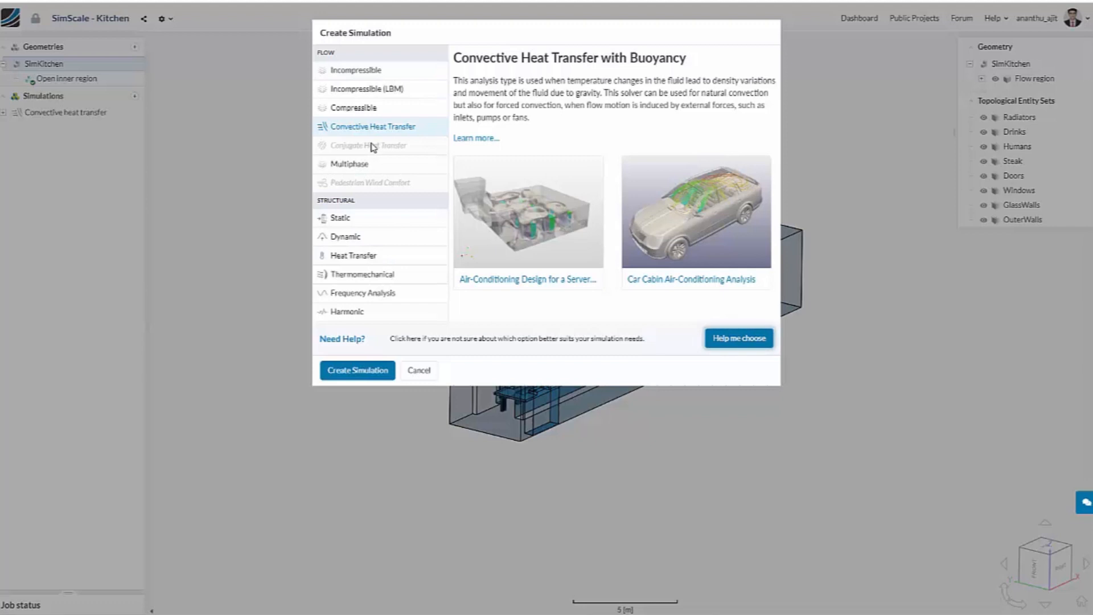
{"action": "mouse_move", "coordinate": [383, 129]}
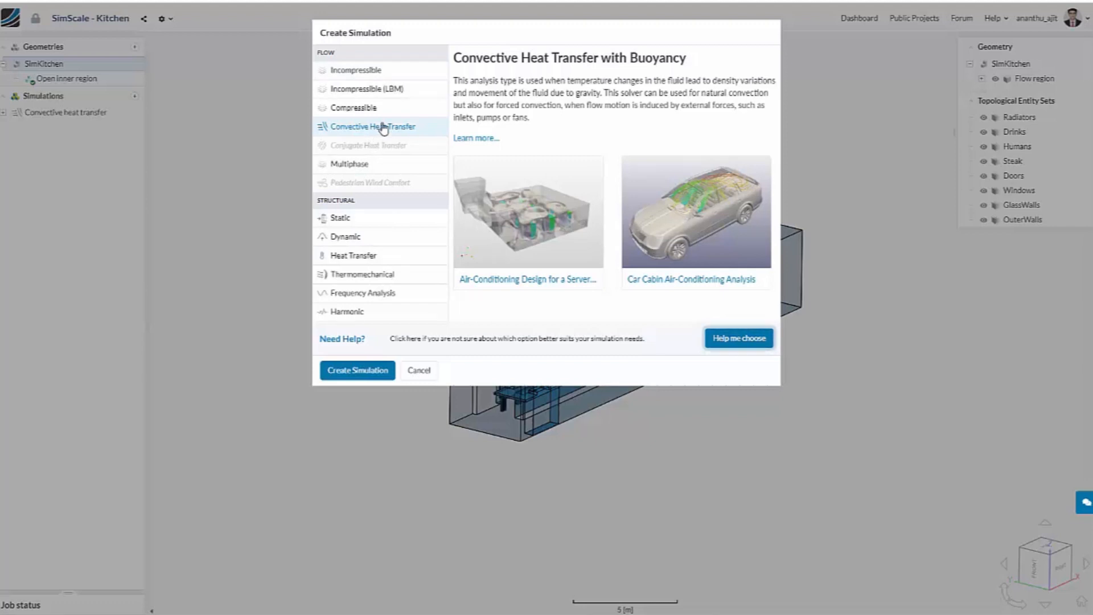
{"action": "mouse_move", "coordinate": [677, 80]}
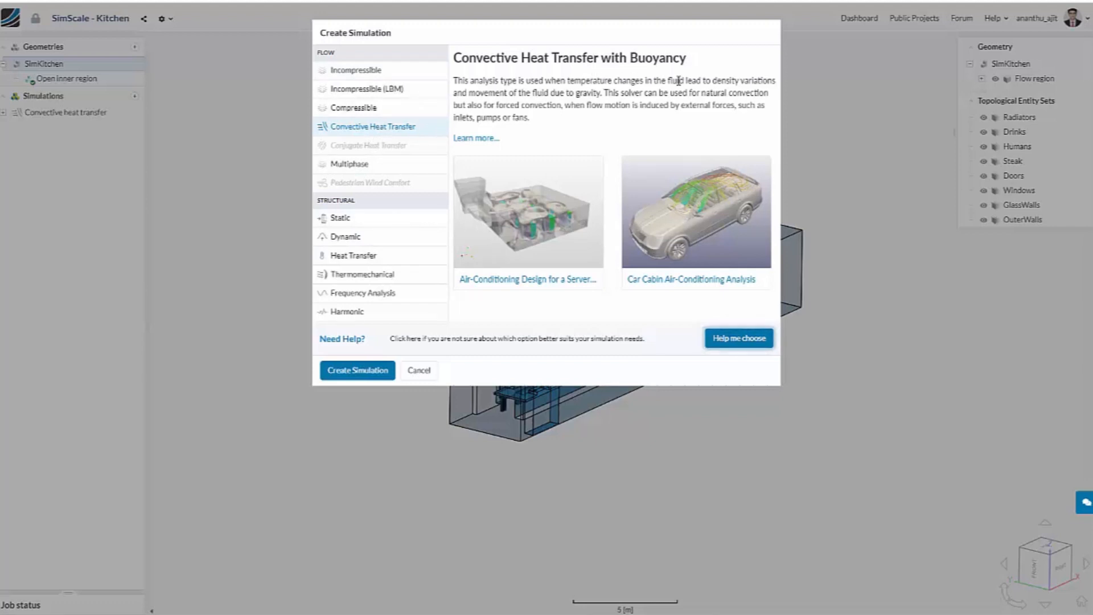
{"action": "mouse_move", "coordinate": [418, 370]}
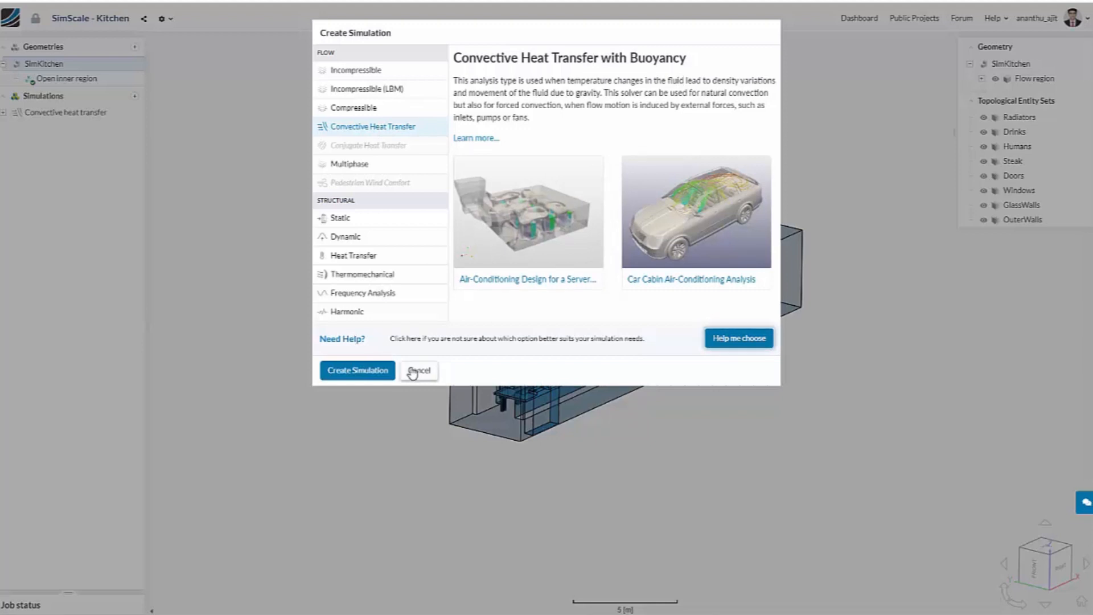
{"action": "left_click", "coordinate": [357, 370]}
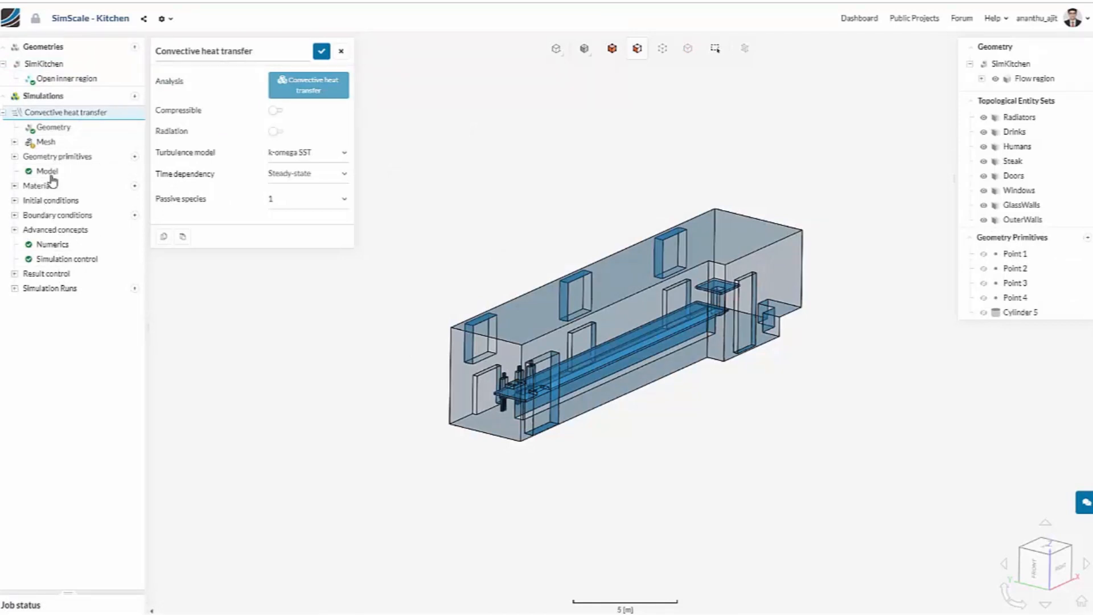
- Review the simulation's mesh settings and the gravity/turbulence model
{"action": "left_click", "coordinate": [45, 142]}
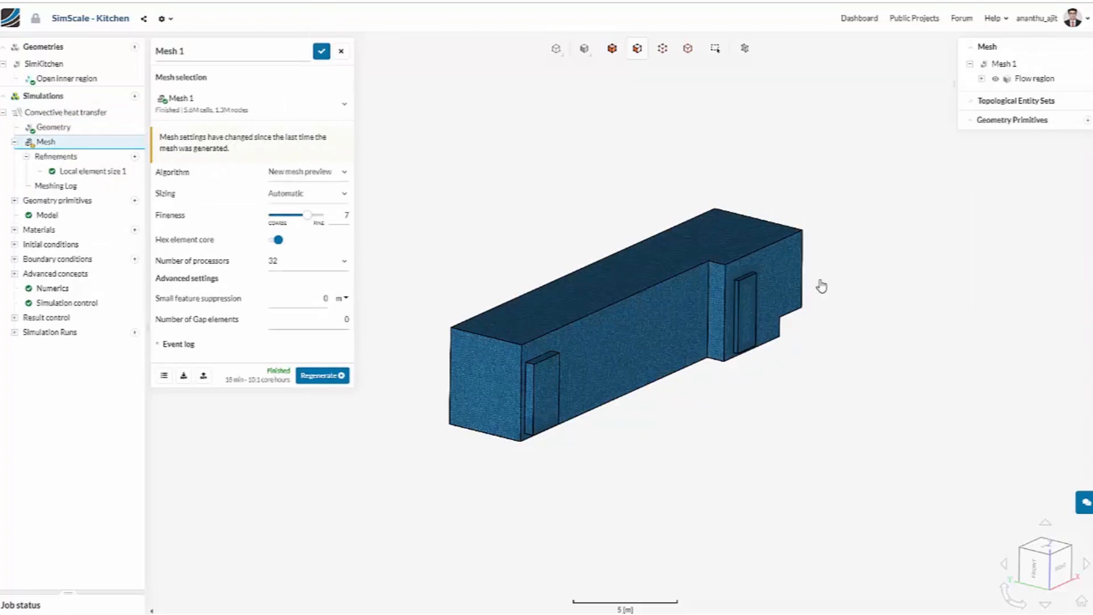
{"action": "mouse_move", "coordinate": [381, 163]}
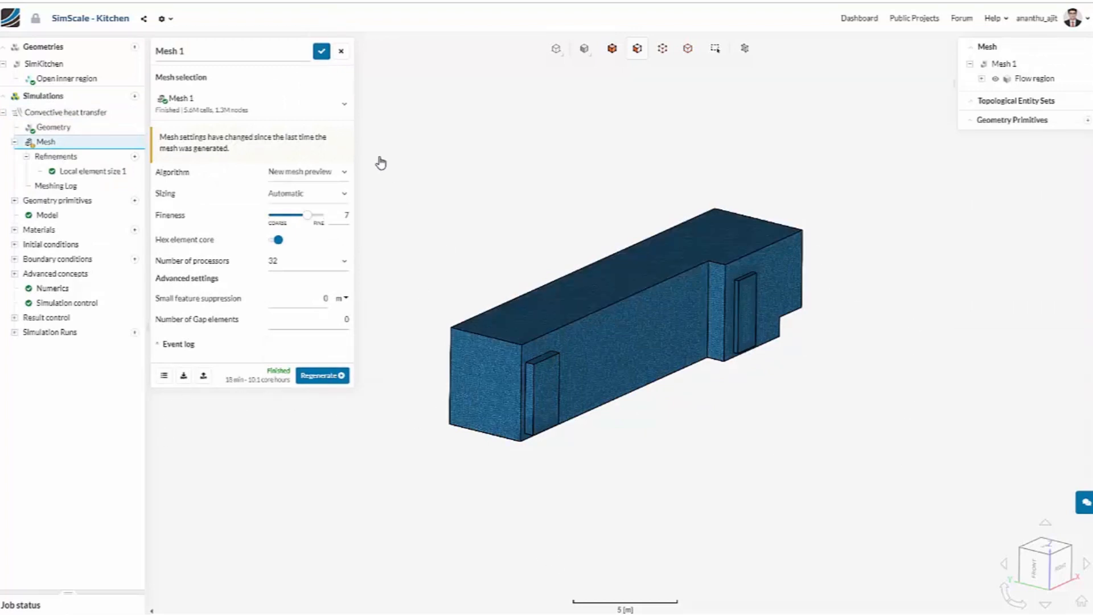
{"action": "left_click", "coordinate": [340, 51]}
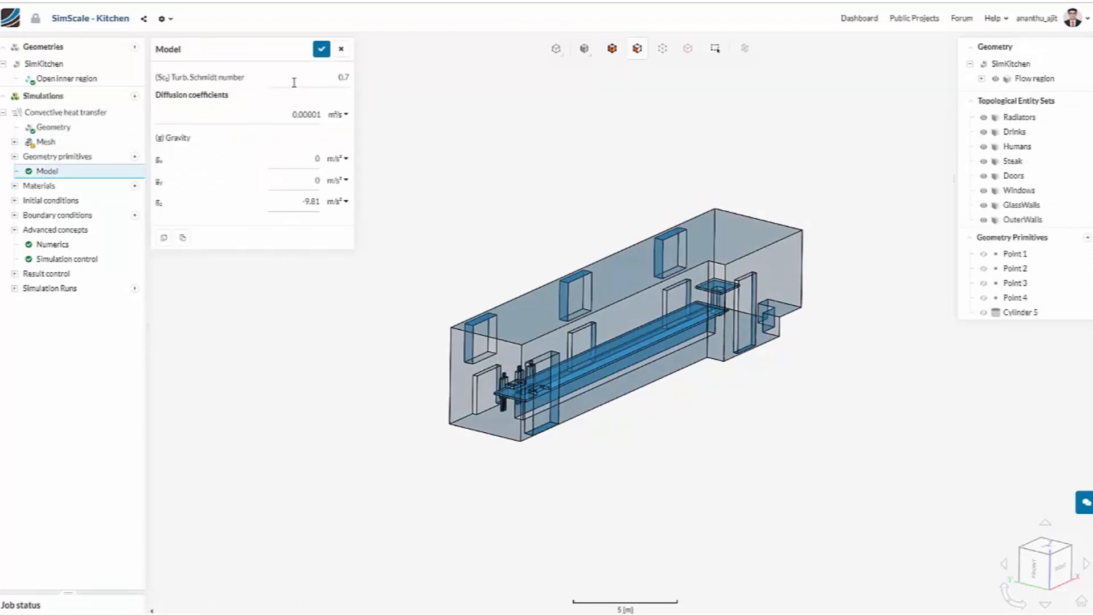
{"action": "left_click", "coordinate": [322, 49]}
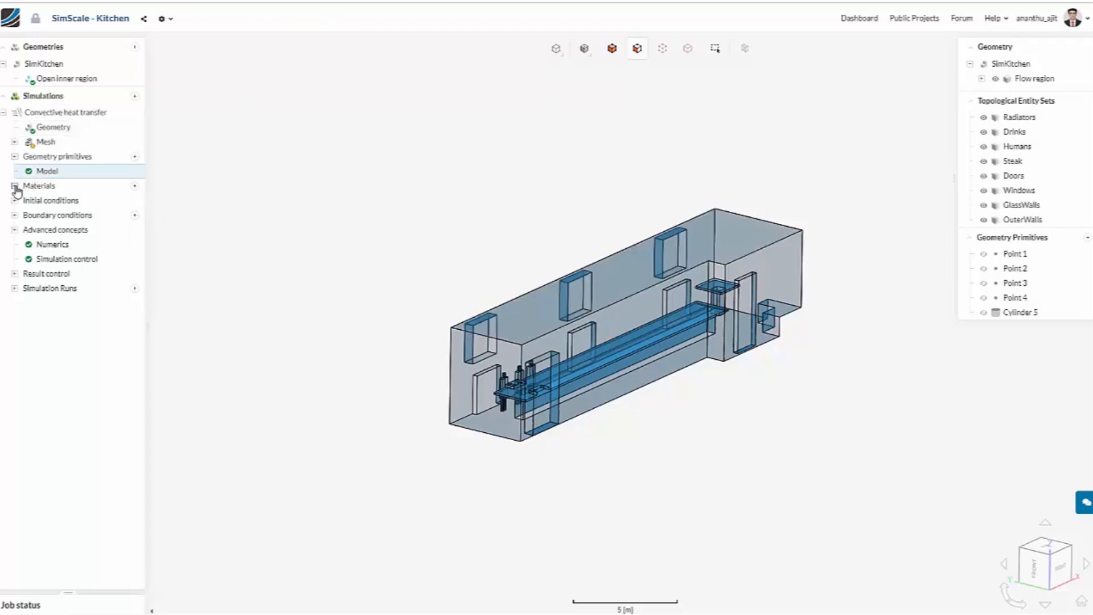
- Review the Air material and keep it assigned to the flow region
{"action": "left_click", "coordinate": [15, 186]}
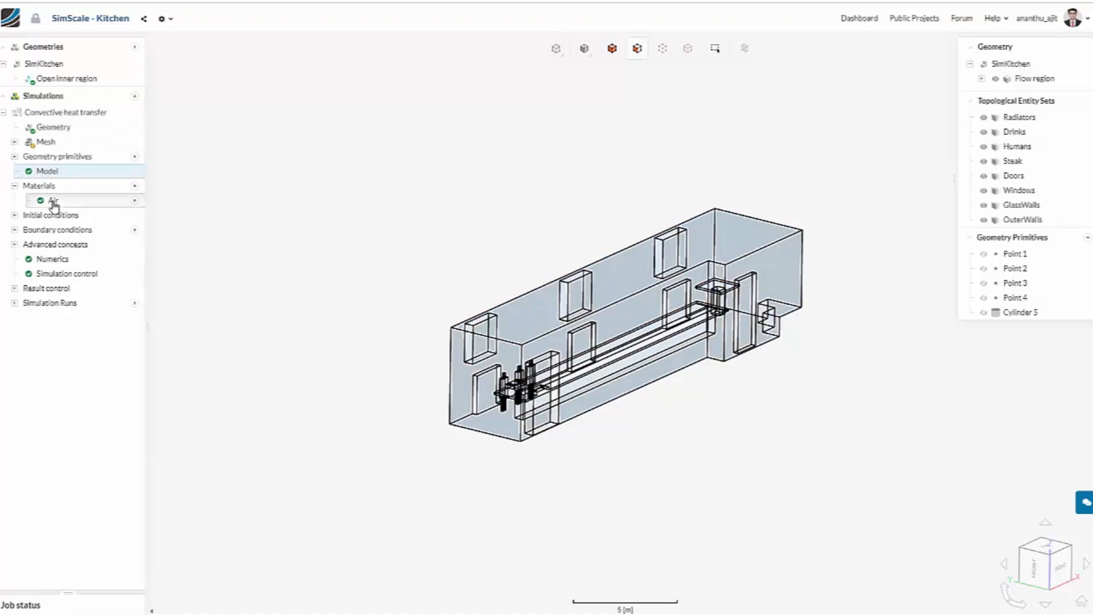
{"action": "left_click", "coordinate": [53, 200]}
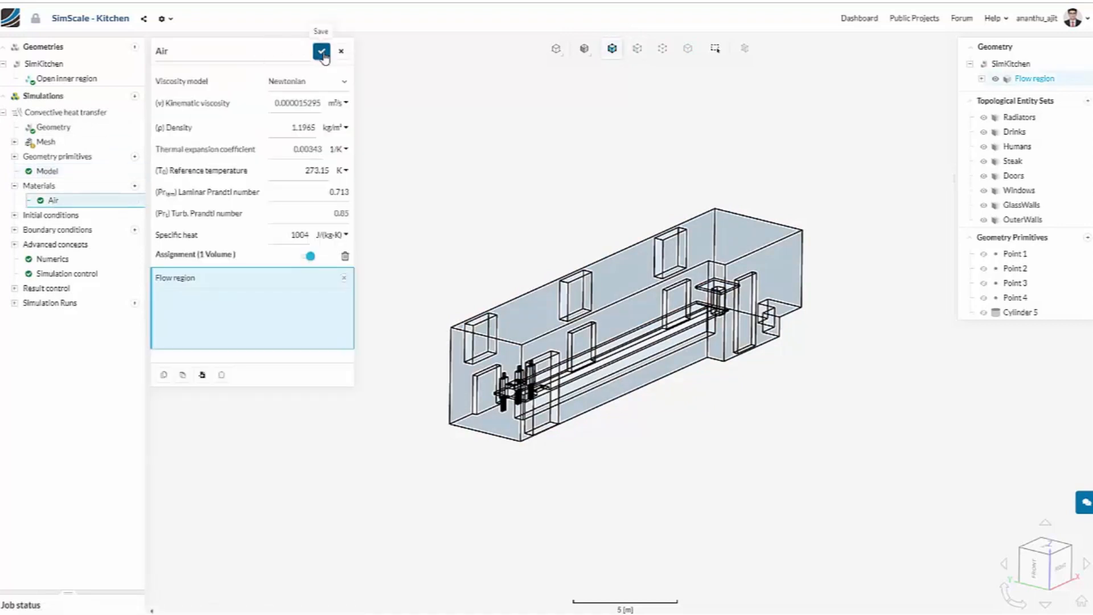
{"action": "left_click", "coordinate": [321, 52]}
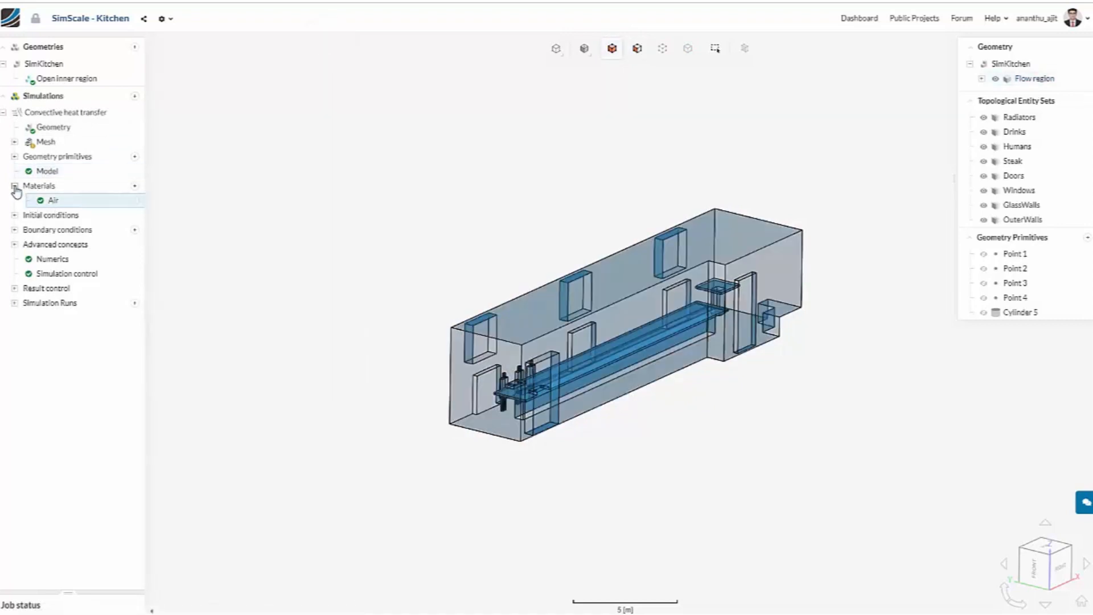
{"action": "left_click", "coordinate": [14, 229]}
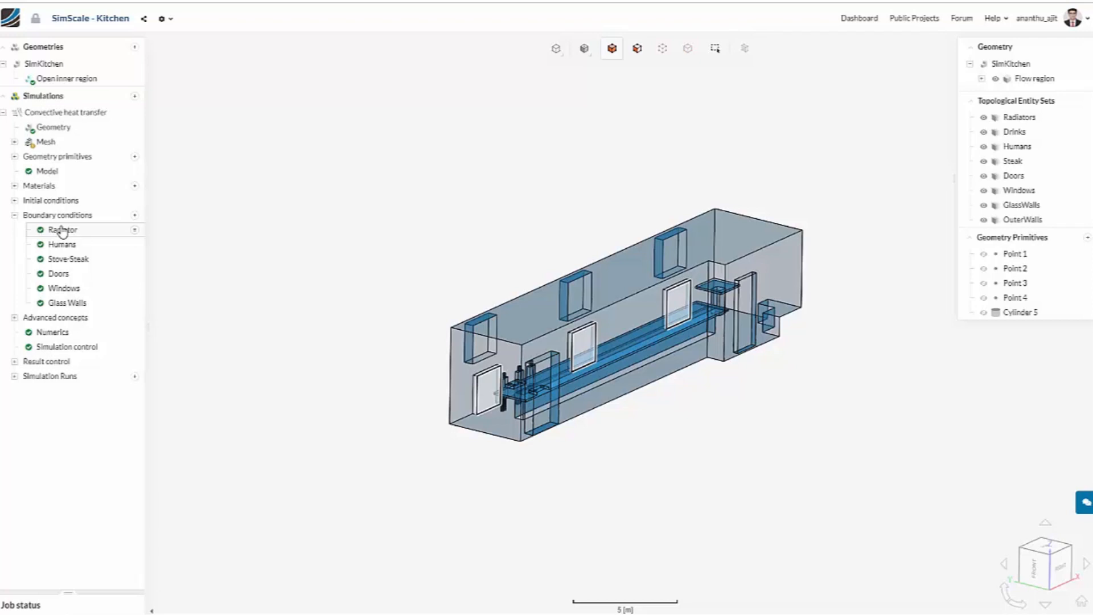
{"action": "left_click", "coordinate": [61, 229]}
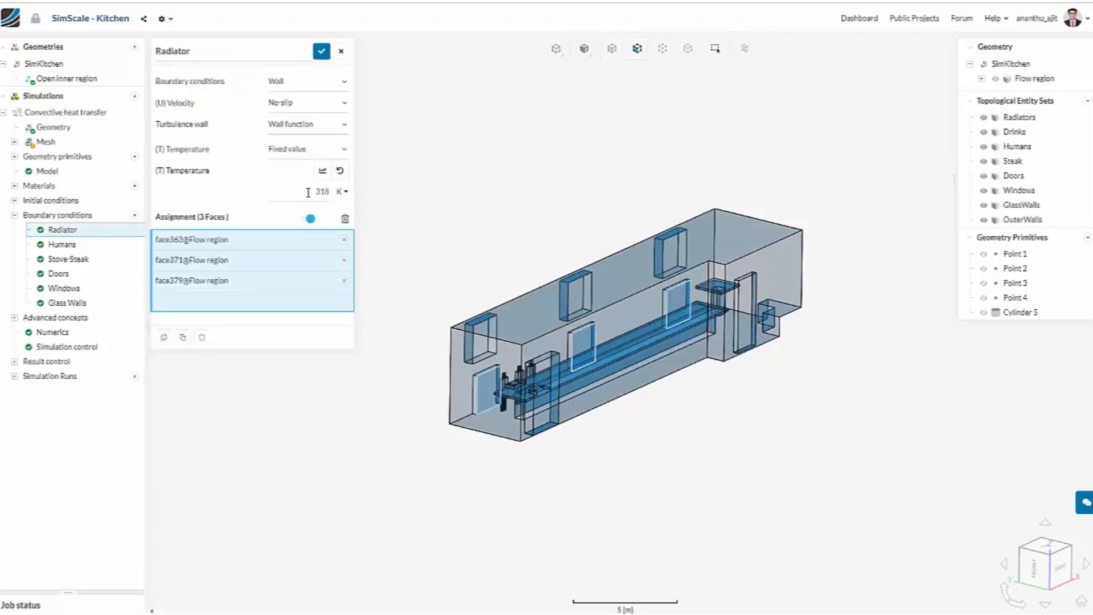
{"action": "left_click", "coordinate": [321, 51]}
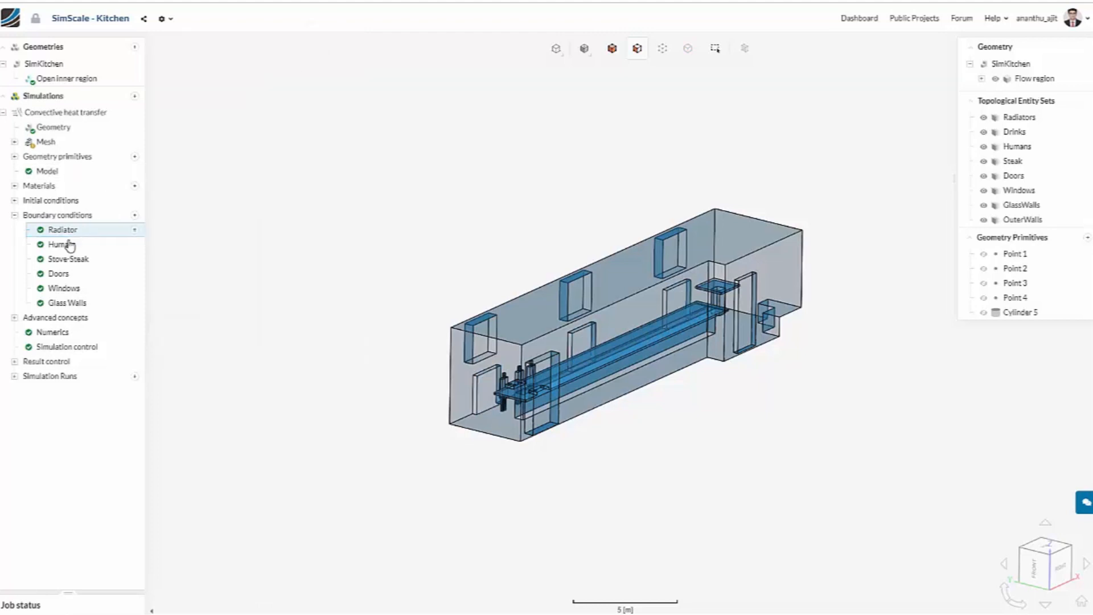
{"action": "left_click", "coordinate": [57, 244]}
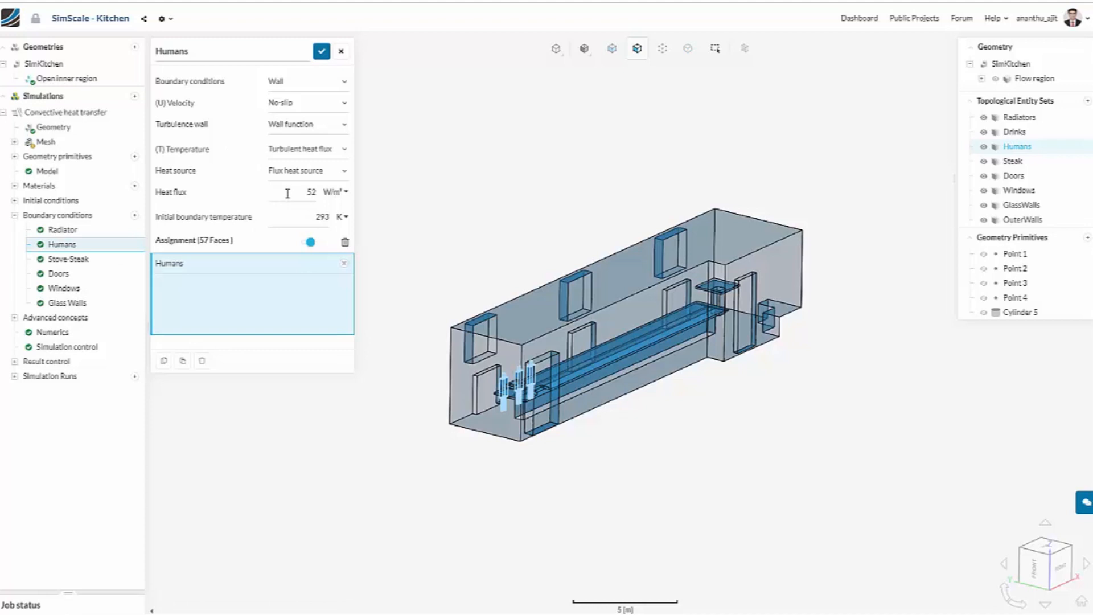
{"action": "left_click", "coordinate": [321, 51]}
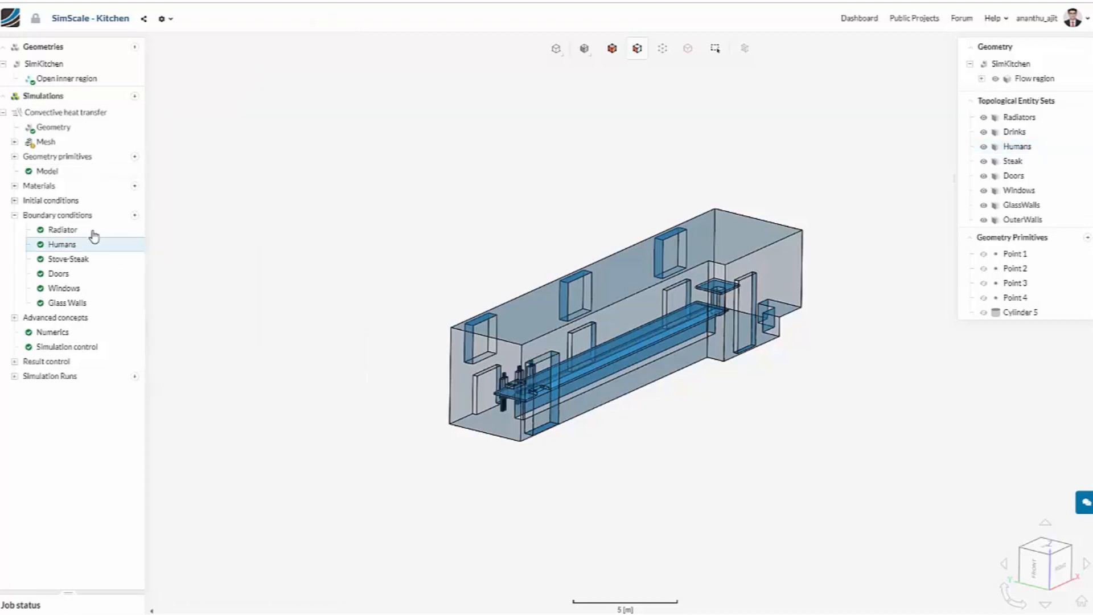
{"action": "left_click", "coordinate": [67, 259]}
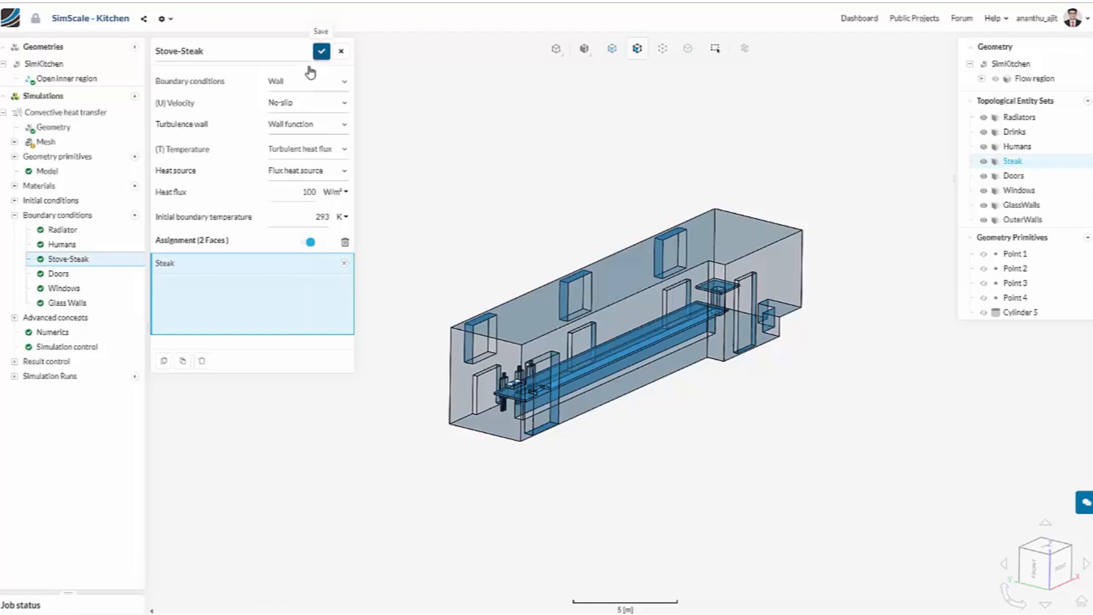
{"action": "left_click", "coordinate": [322, 51]}
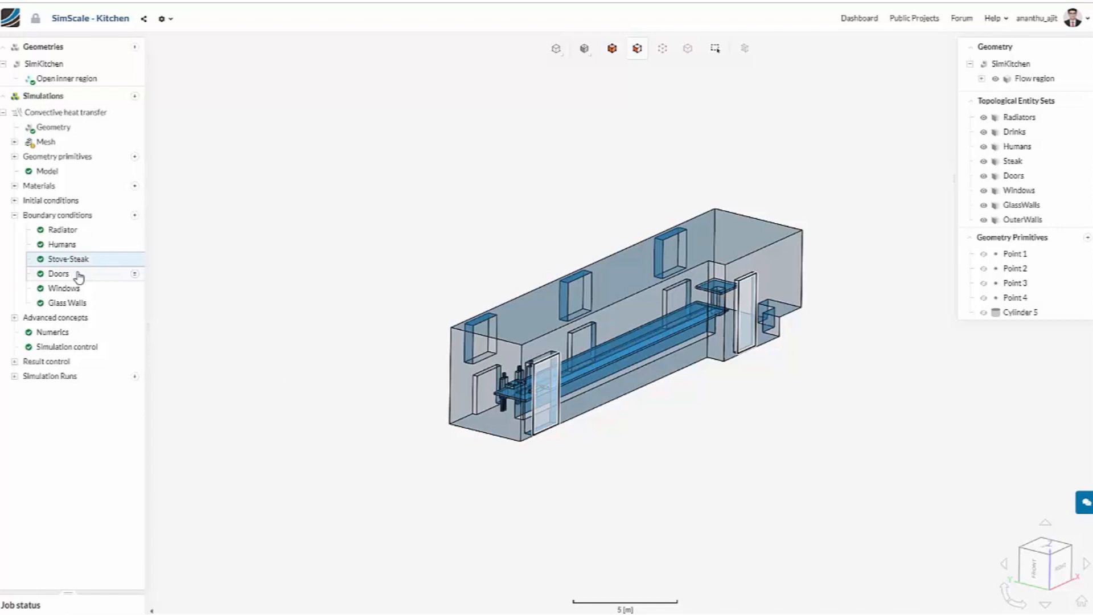
{"action": "left_click", "coordinate": [58, 274]}
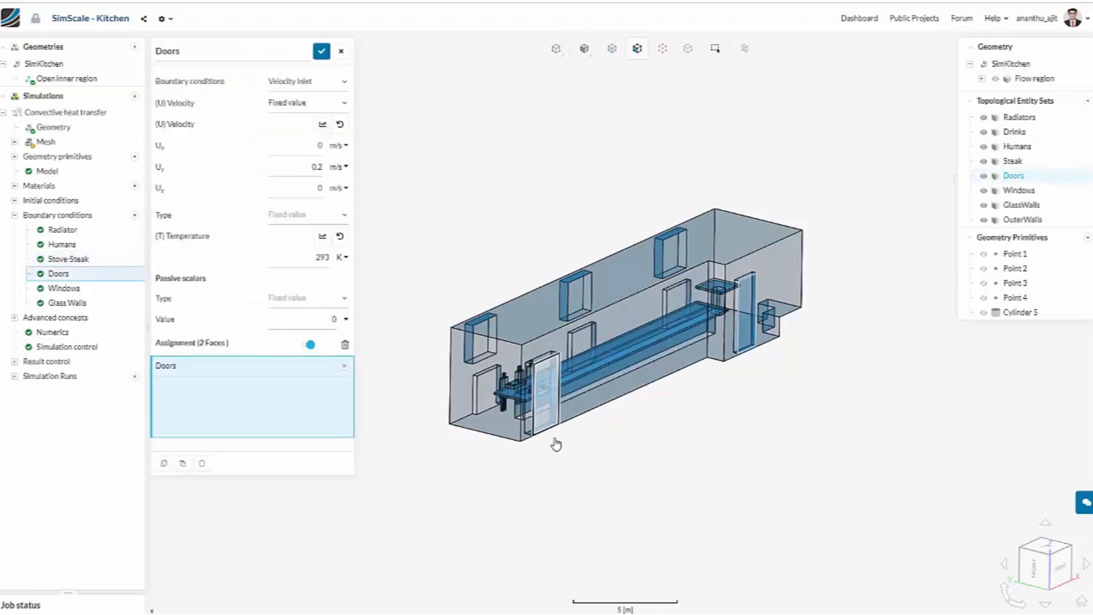
{"action": "left_click", "coordinate": [545, 380]}
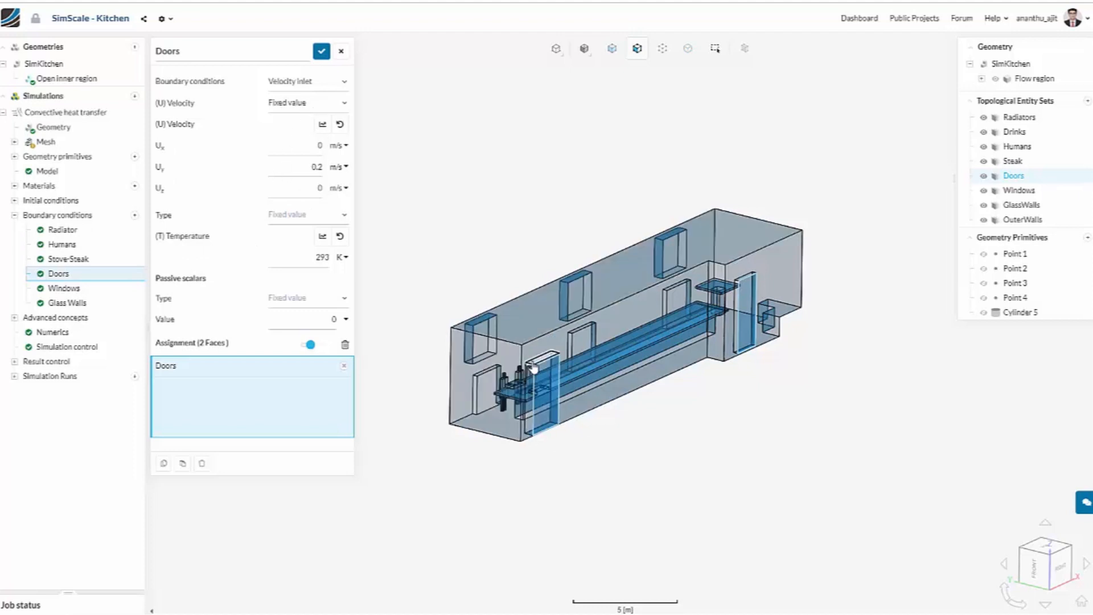
{"action": "mouse_move", "coordinate": [321, 51]}
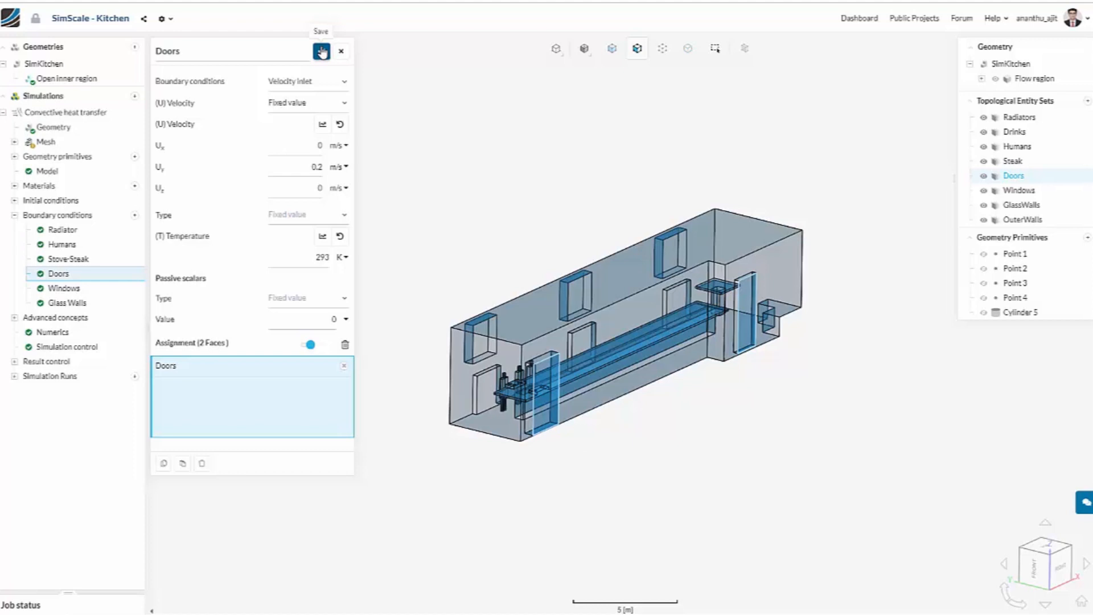
{"action": "left_click", "coordinate": [341, 52]}
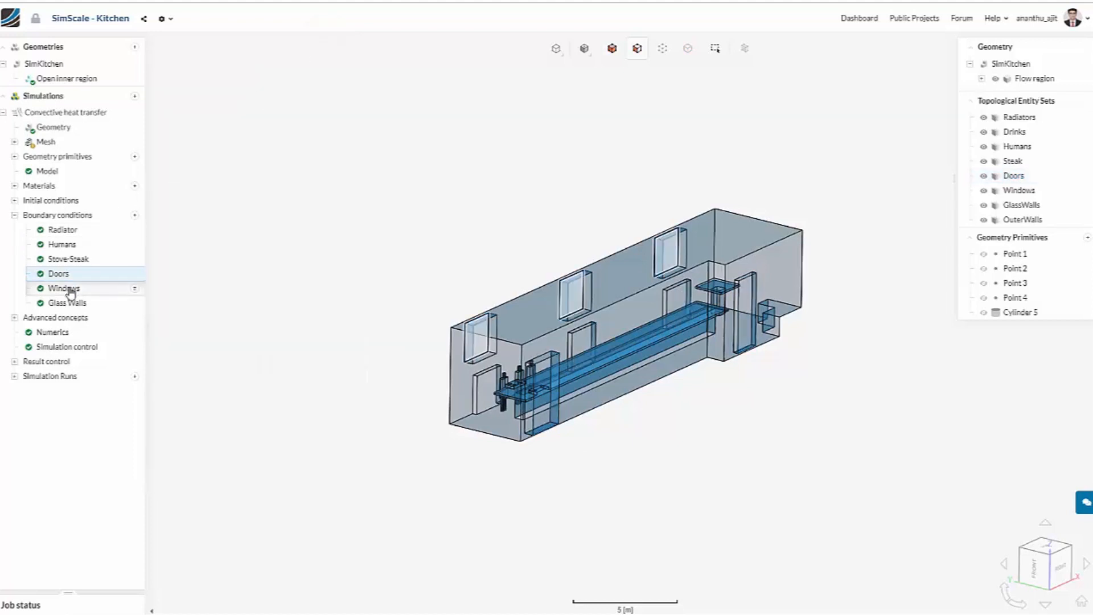
{"action": "left_click", "coordinate": [64, 289]}
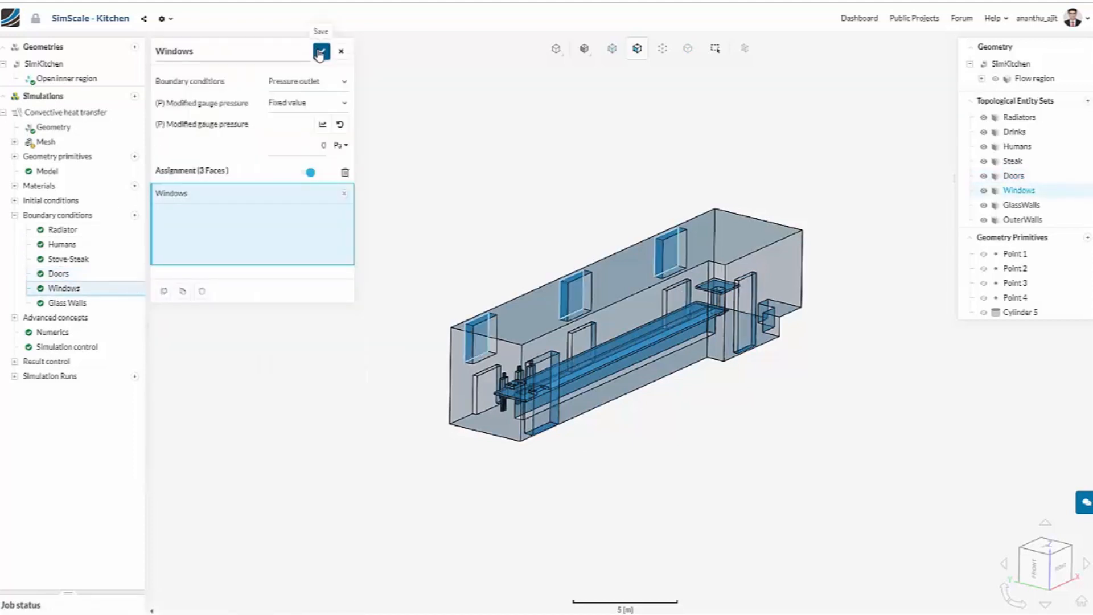
{"action": "left_click", "coordinate": [320, 53]}
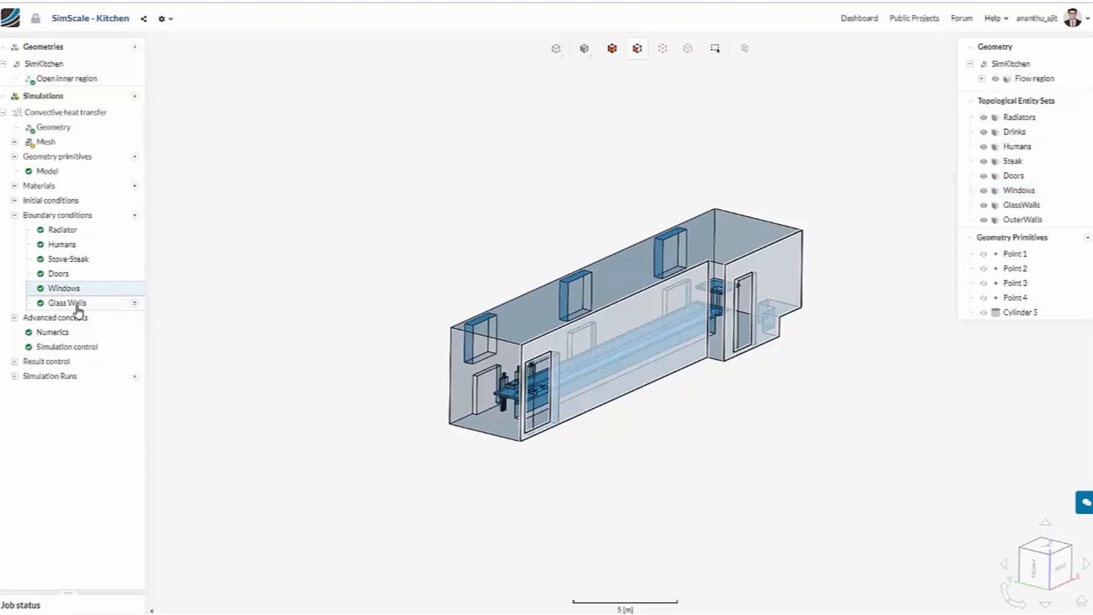
{"action": "left_click", "coordinate": [68, 301]}
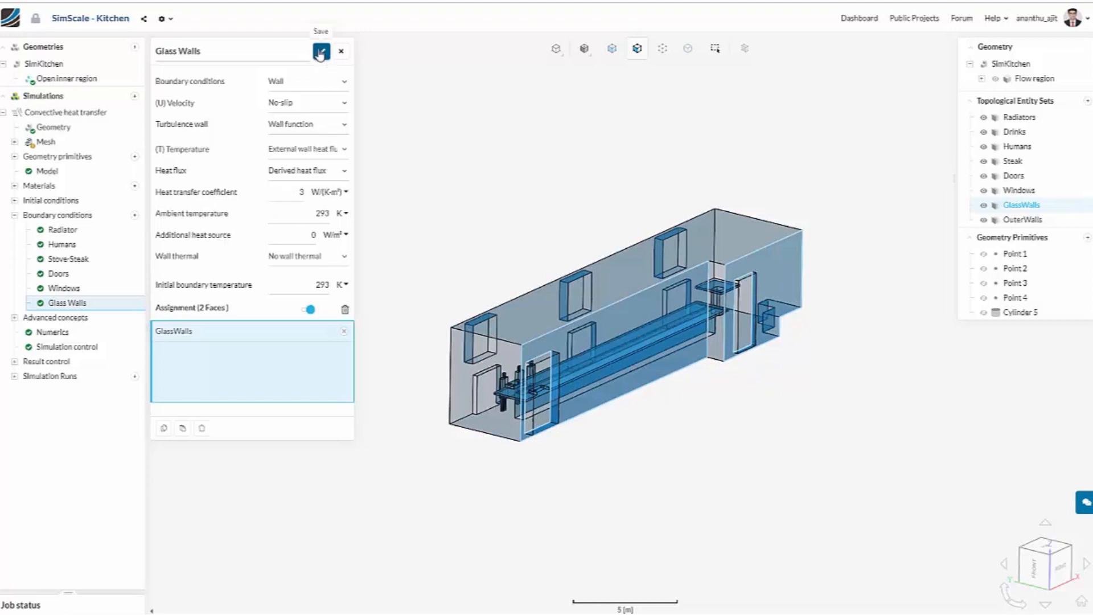
{"action": "left_click", "coordinate": [321, 51]}
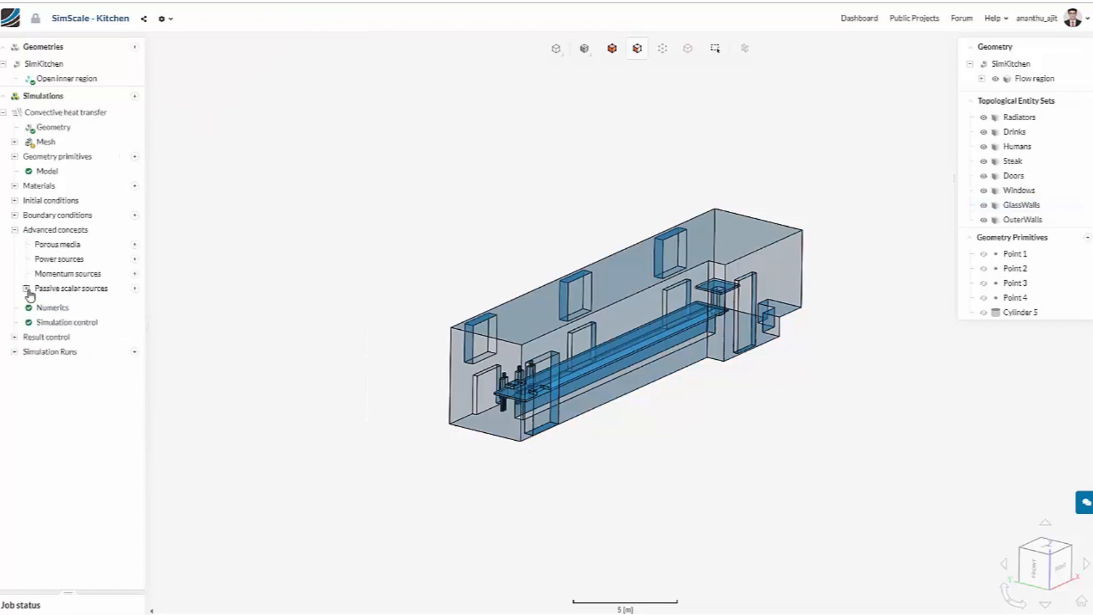
- View Passive scalar source 1 again: flux 1 on Cylinder 5 at the stove
{"action": "left_click", "coordinate": [26, 289]}
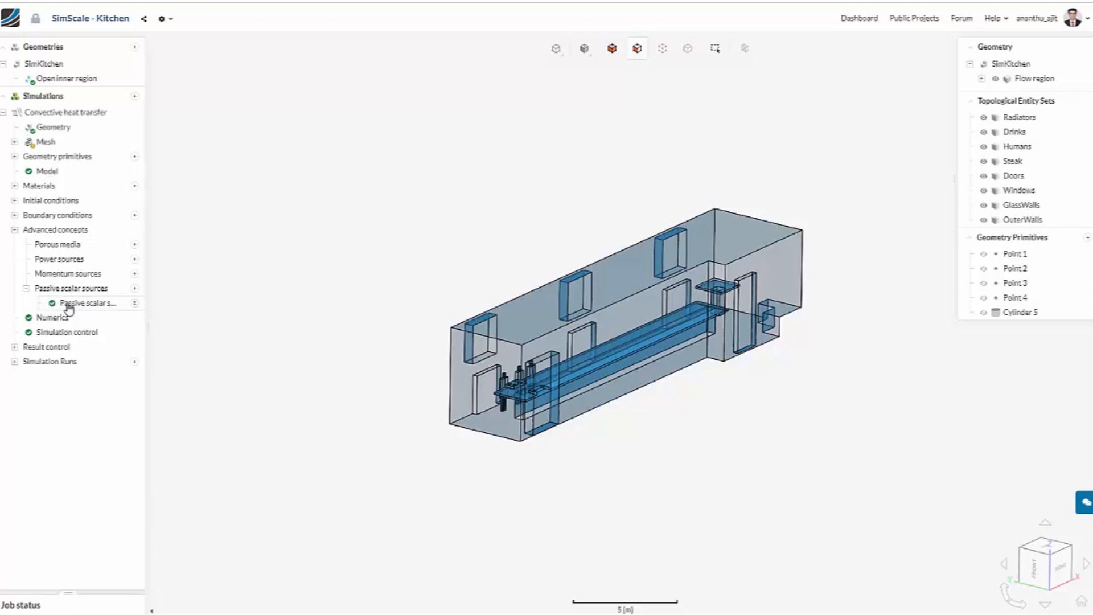
{"action": "left_click", "coordinate": [89, 303]}
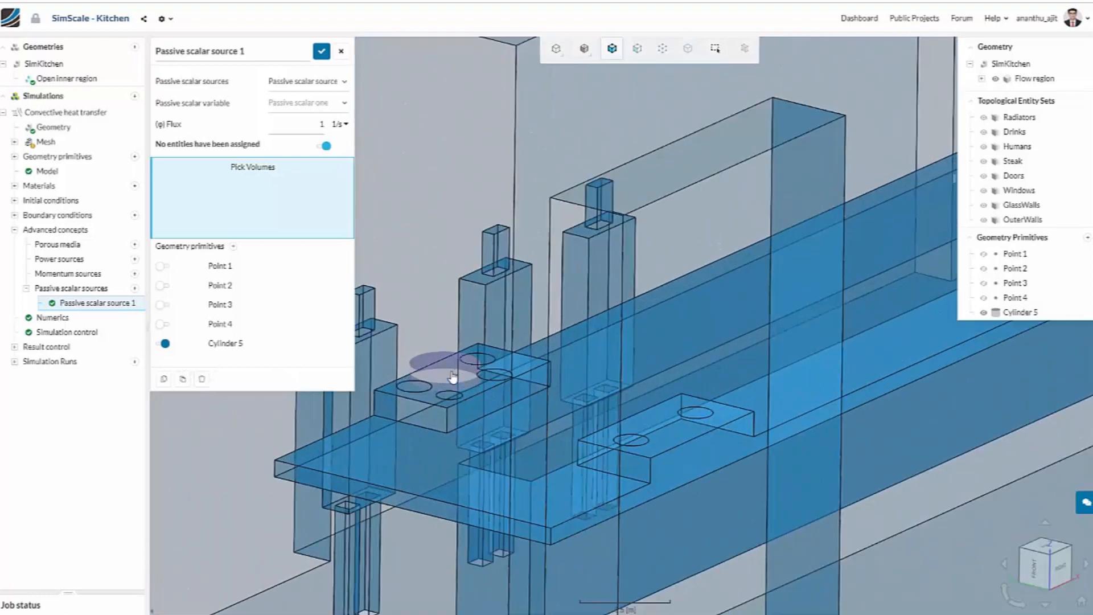
{"action": "mouse_move", "coordinate": [181, 348]}
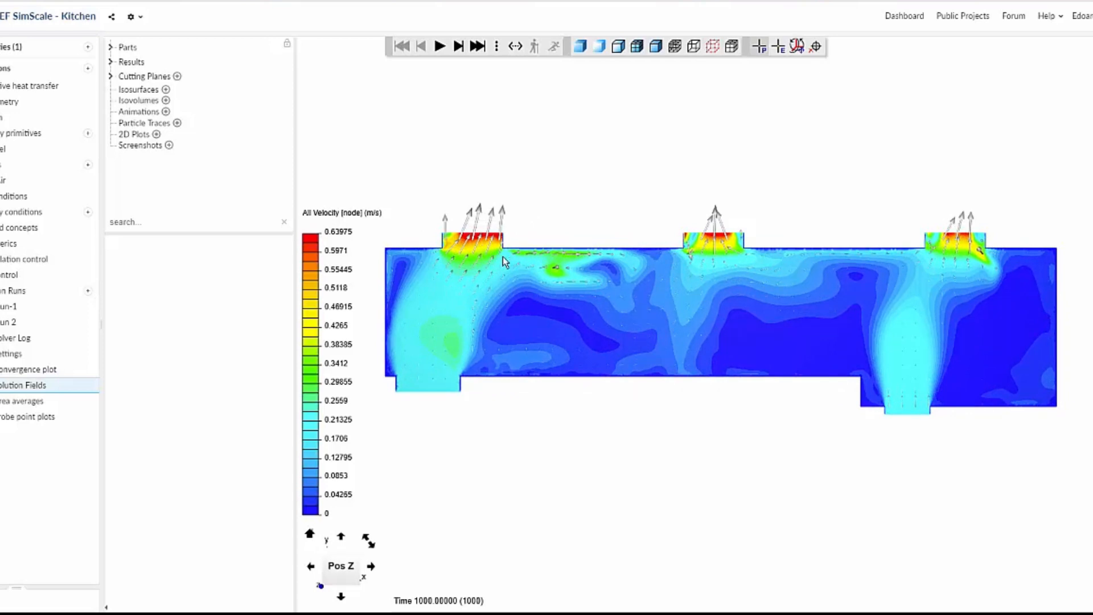
{"action": "mouse_move", "coordinate": [620, 263]}
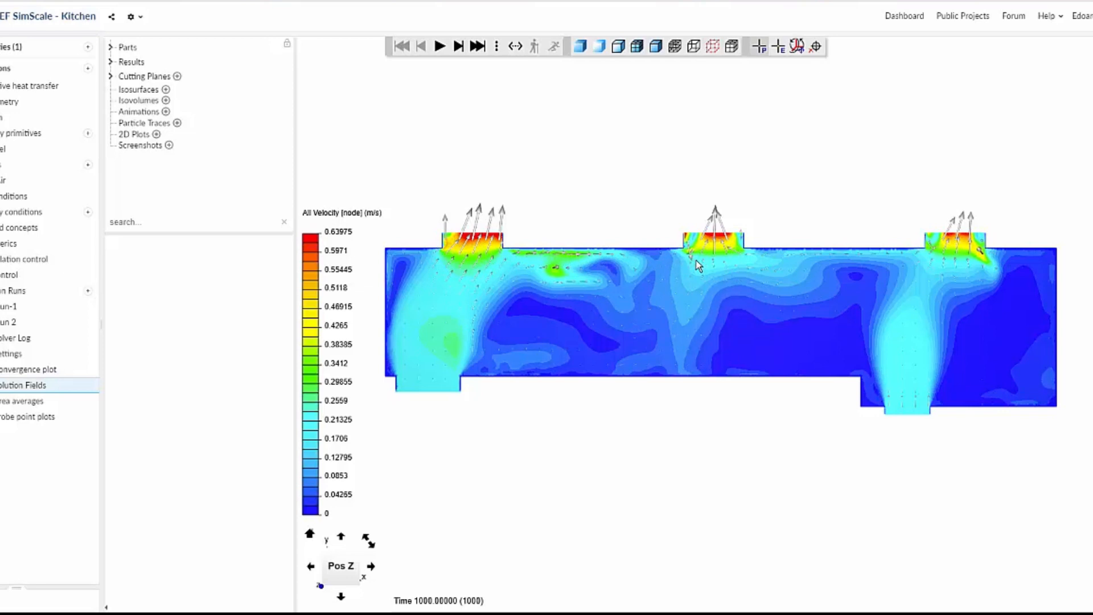
{"action": "mouse_move", "coordinate": [809, 316]}
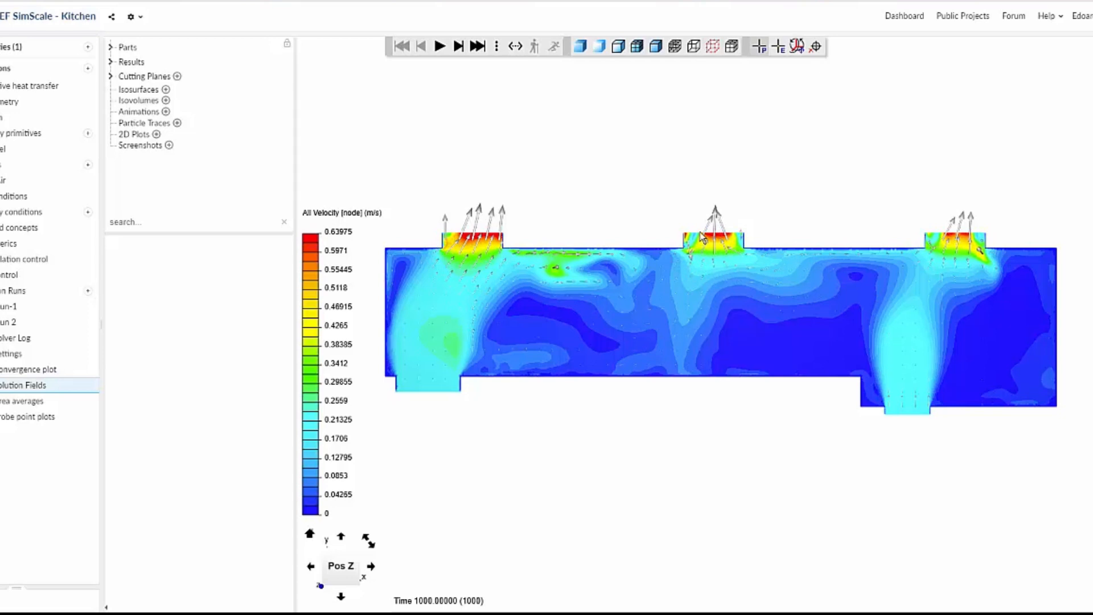
{"action": "mouse_move", "coordinate": [591, 326]}
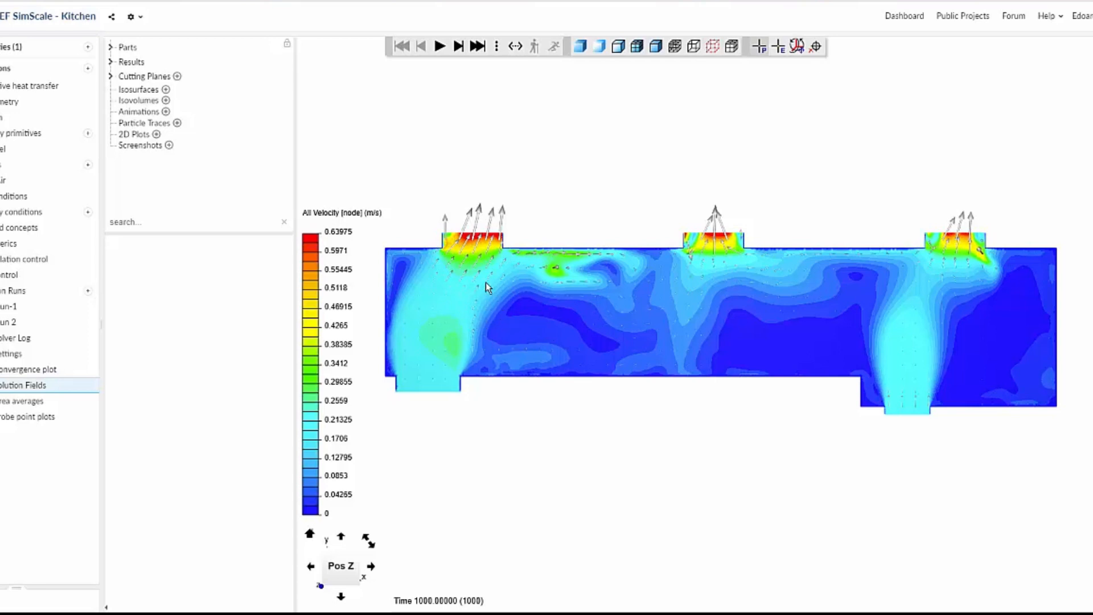
{"action": "mouse_move", "coordinate": [508, 318]}
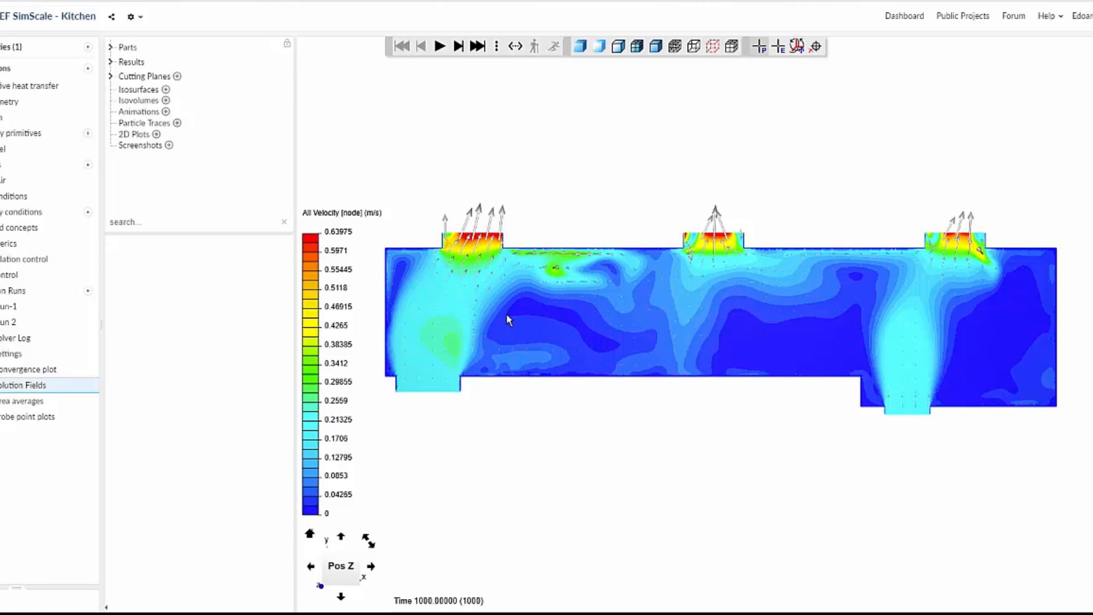